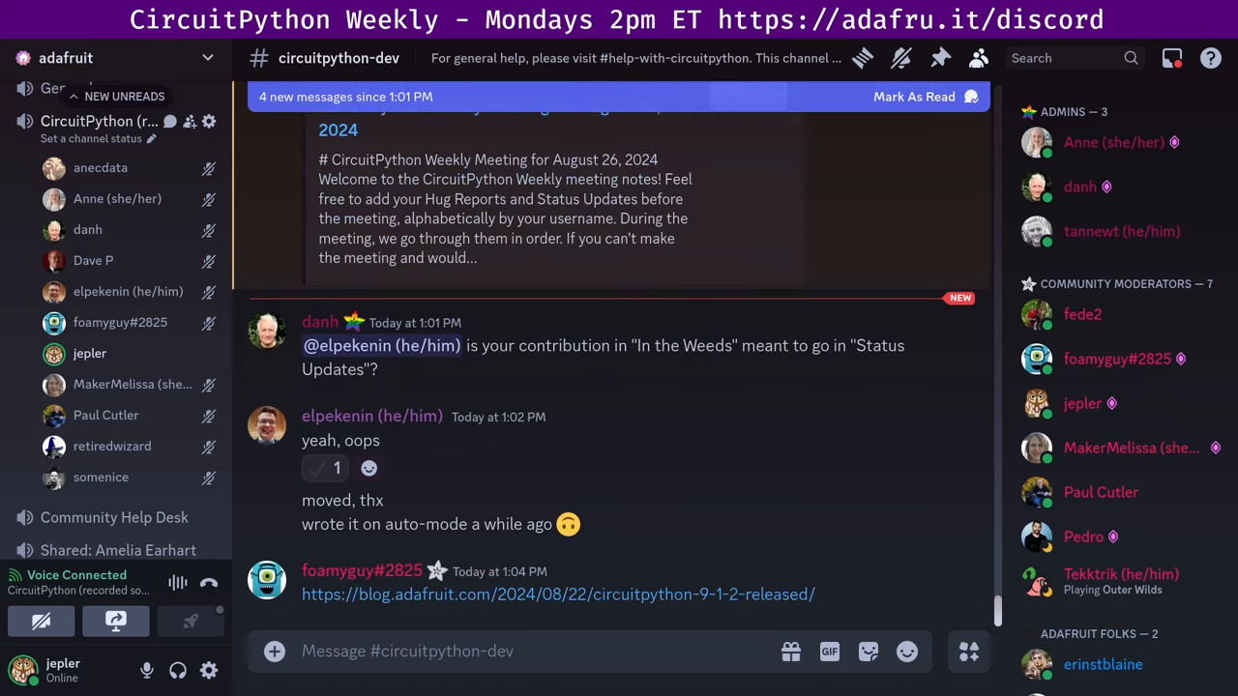
scroll("down", 3)
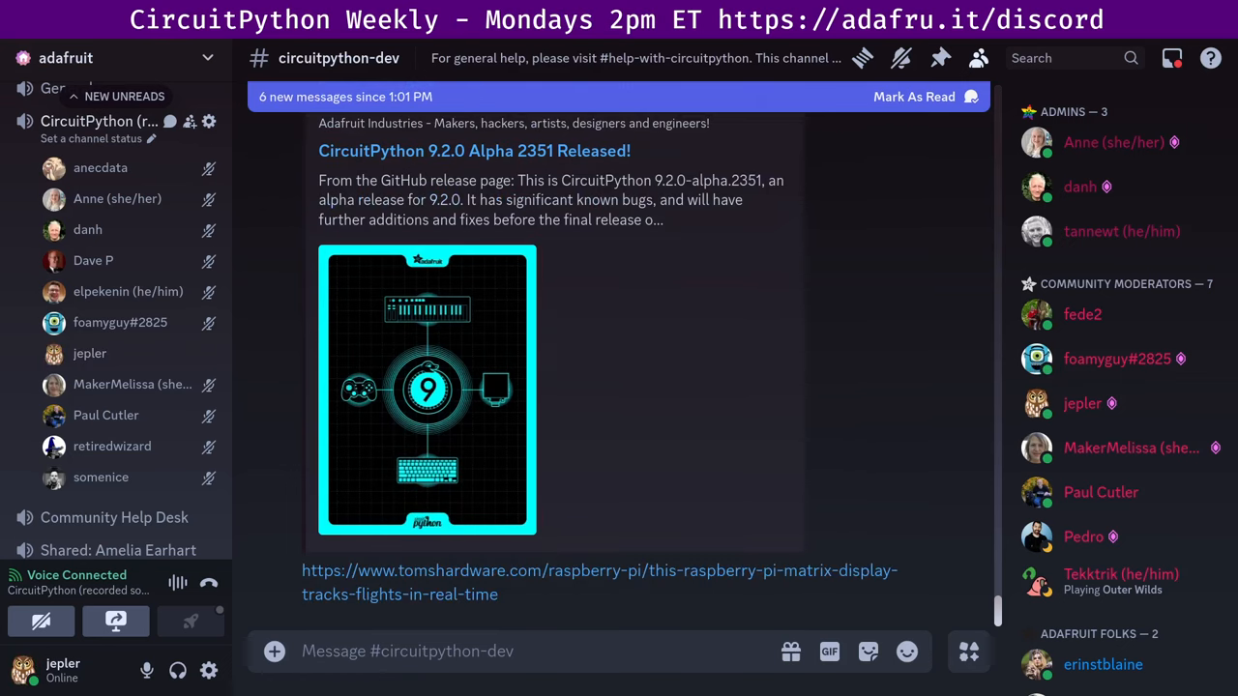
scroll("down", 3)
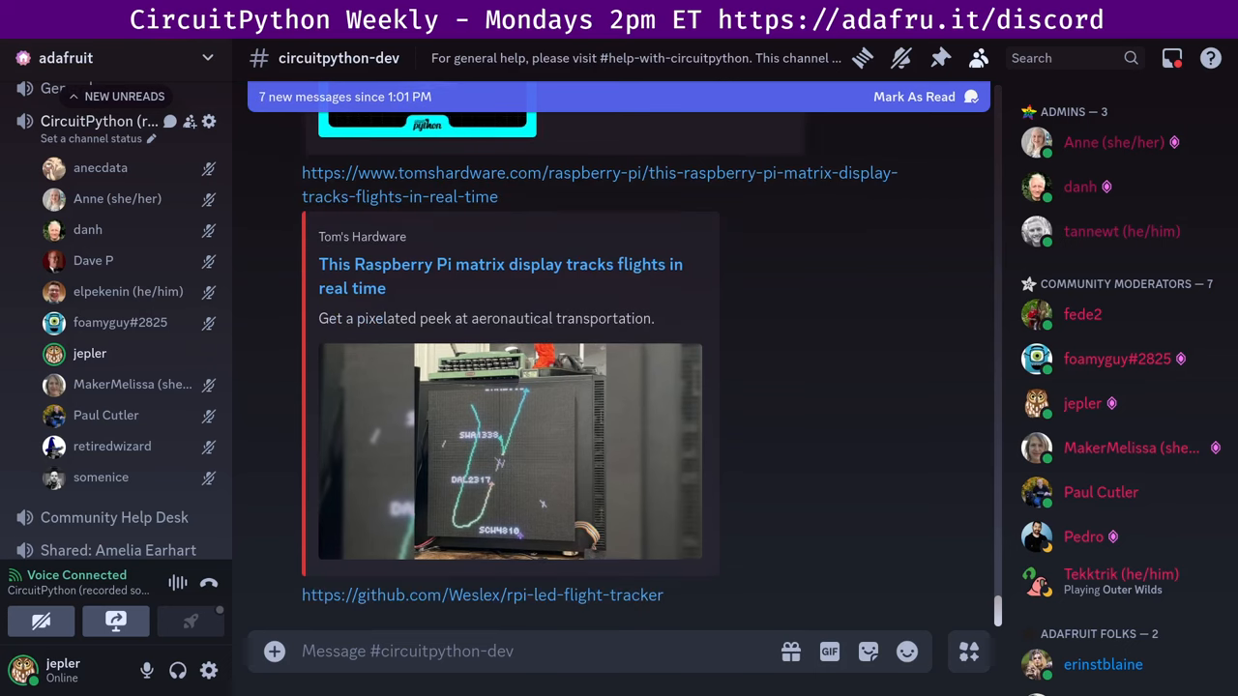
scroll("down", 3)
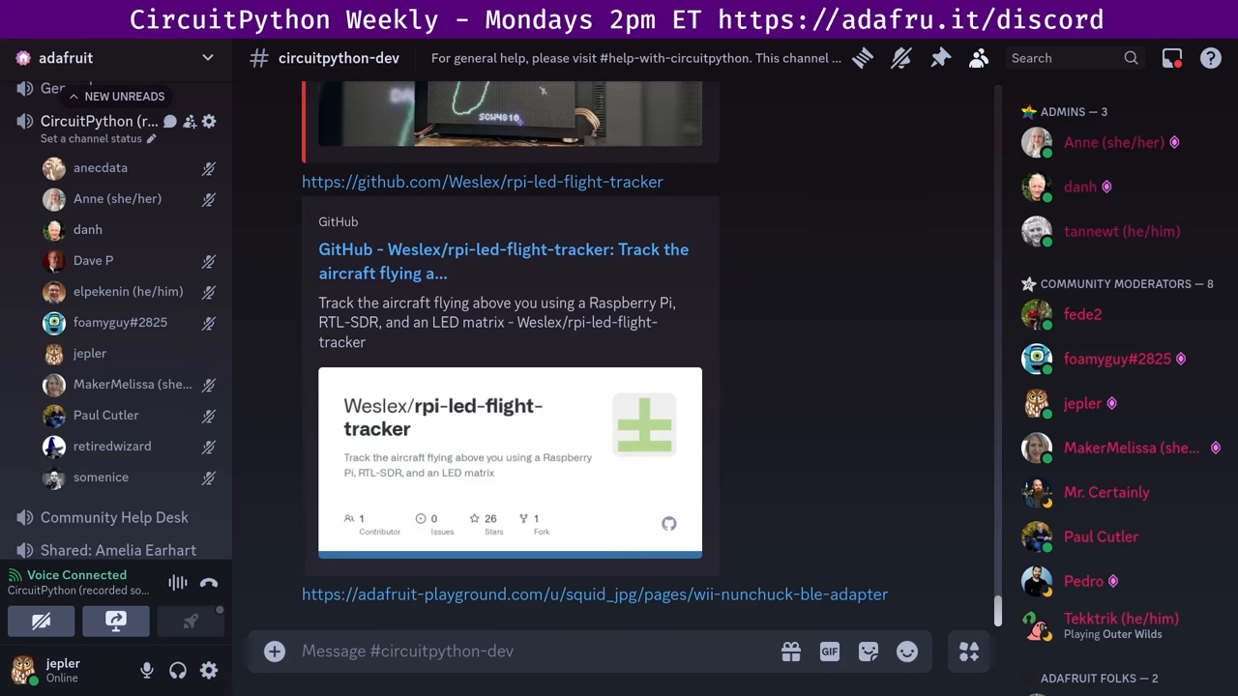
scroll("down", 3)
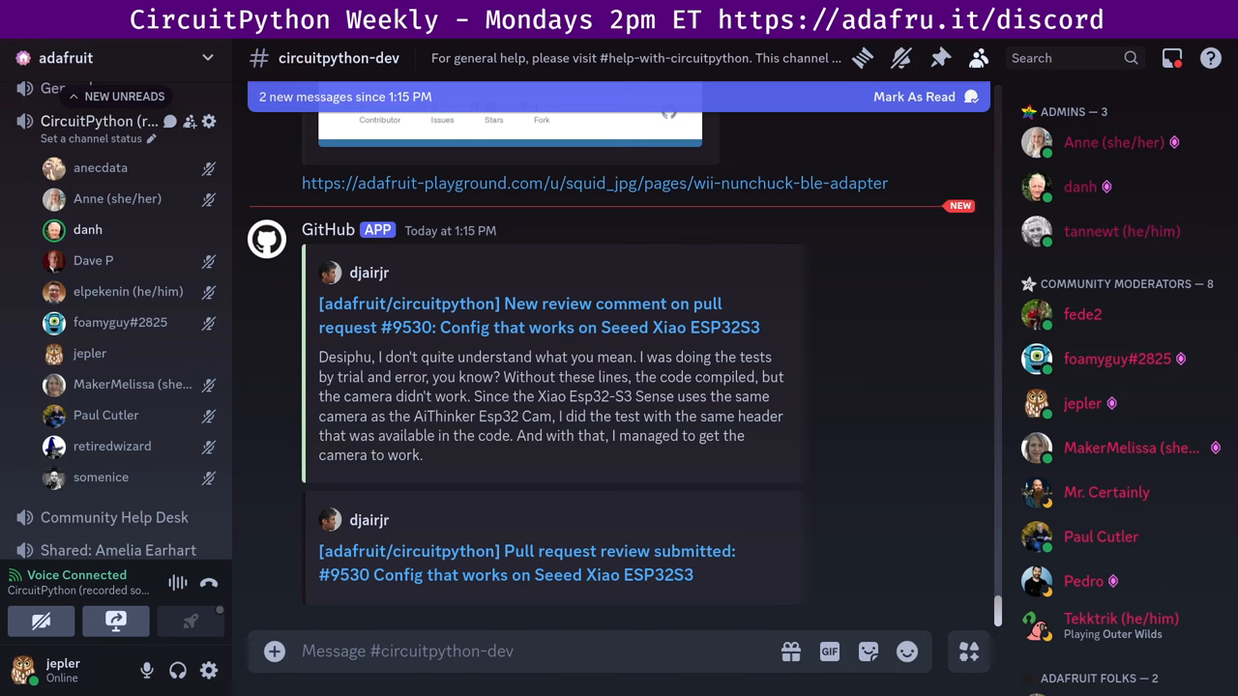